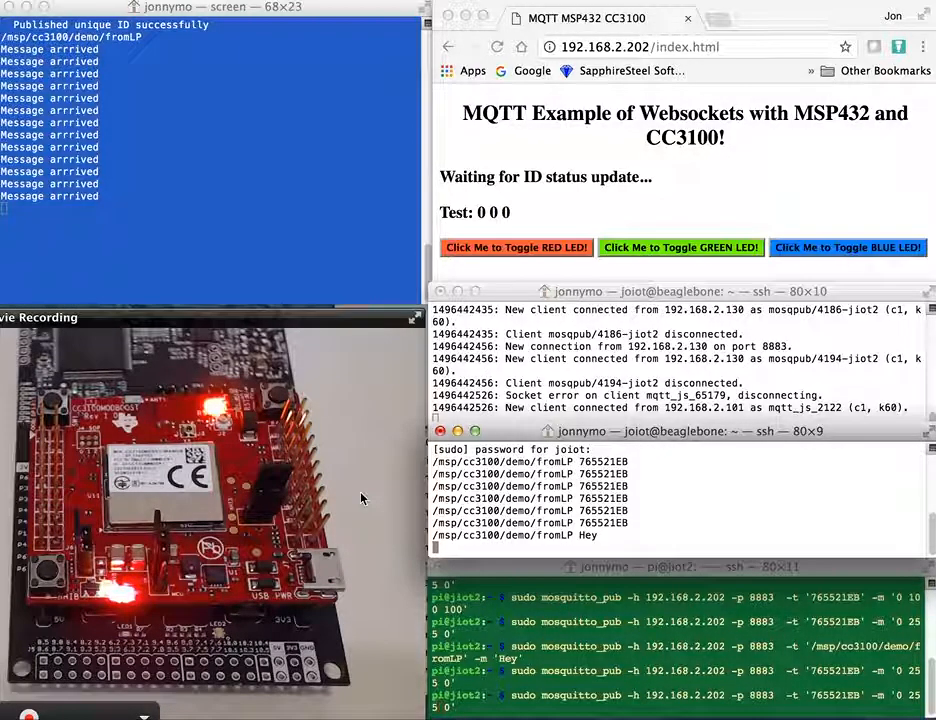
mouse_move(230, 360)
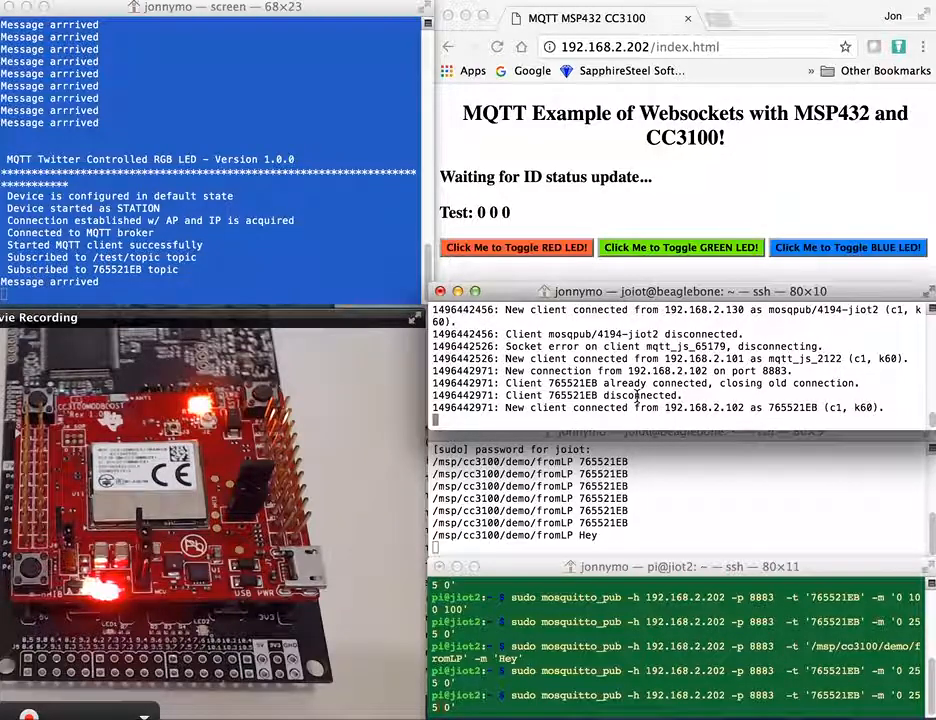
mouse_move(724, 524)
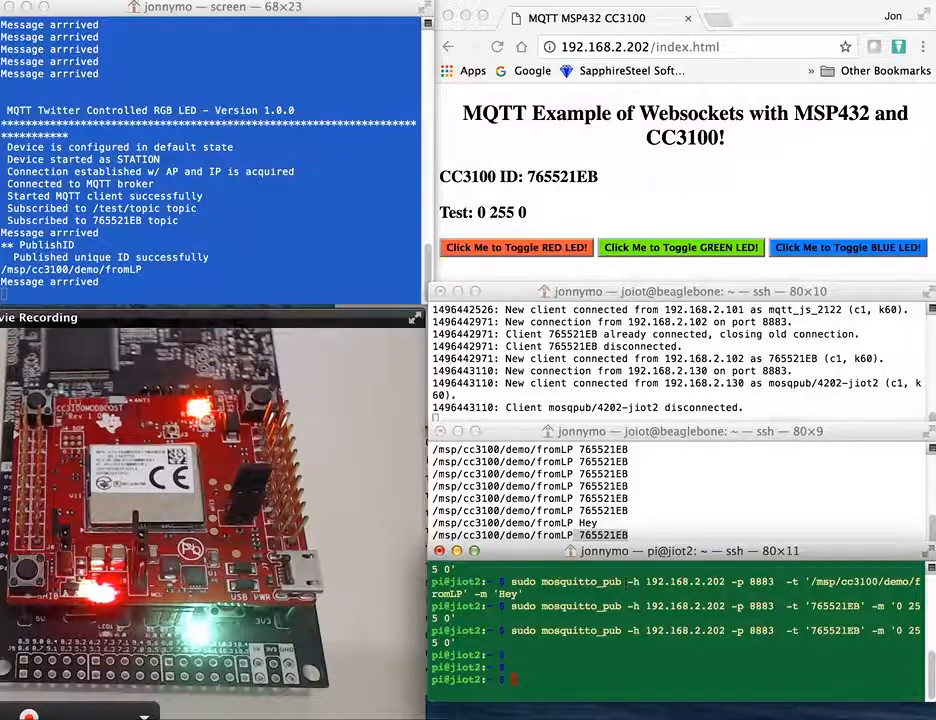
mouse_move(658, 516)
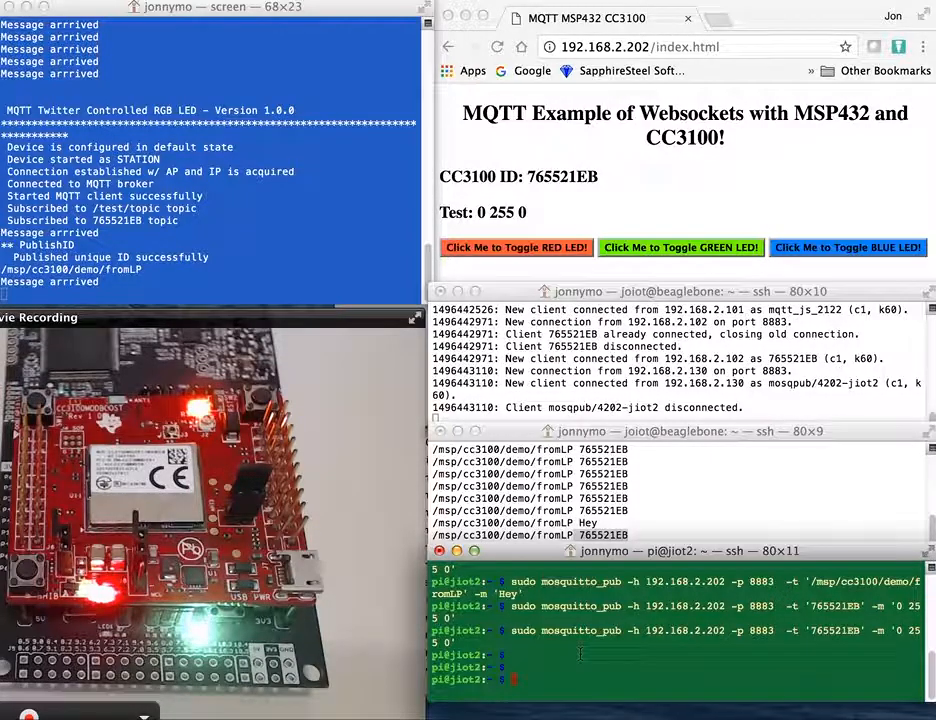
Step: Publish '0 0 0' to topic 765521EB via mosquitto_pub so the page shows Test: 0 0 0
key("Return")
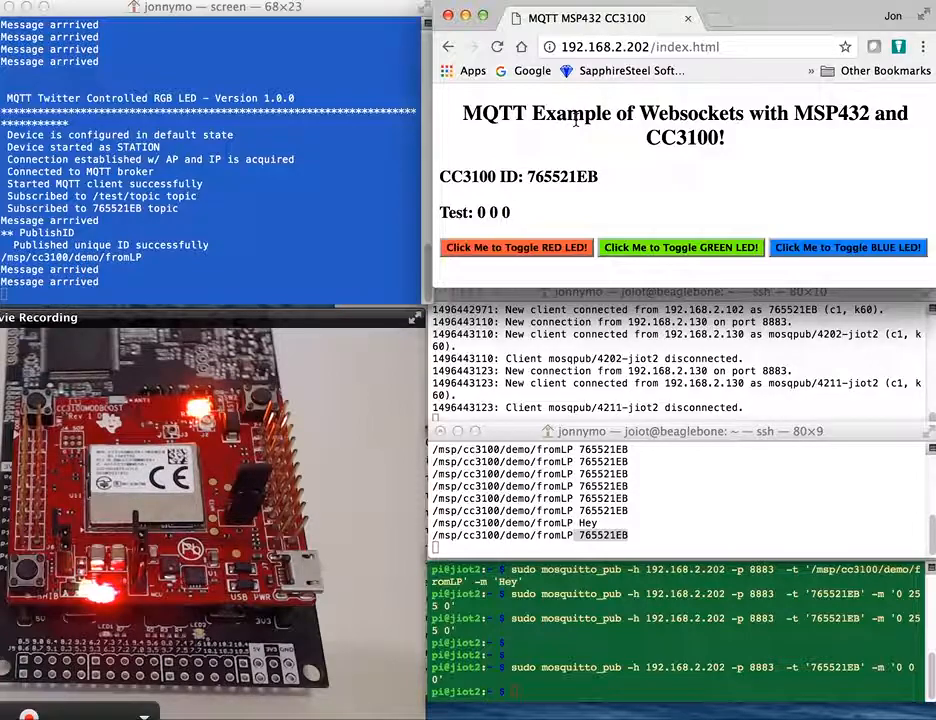
mouse_move(616, 180)
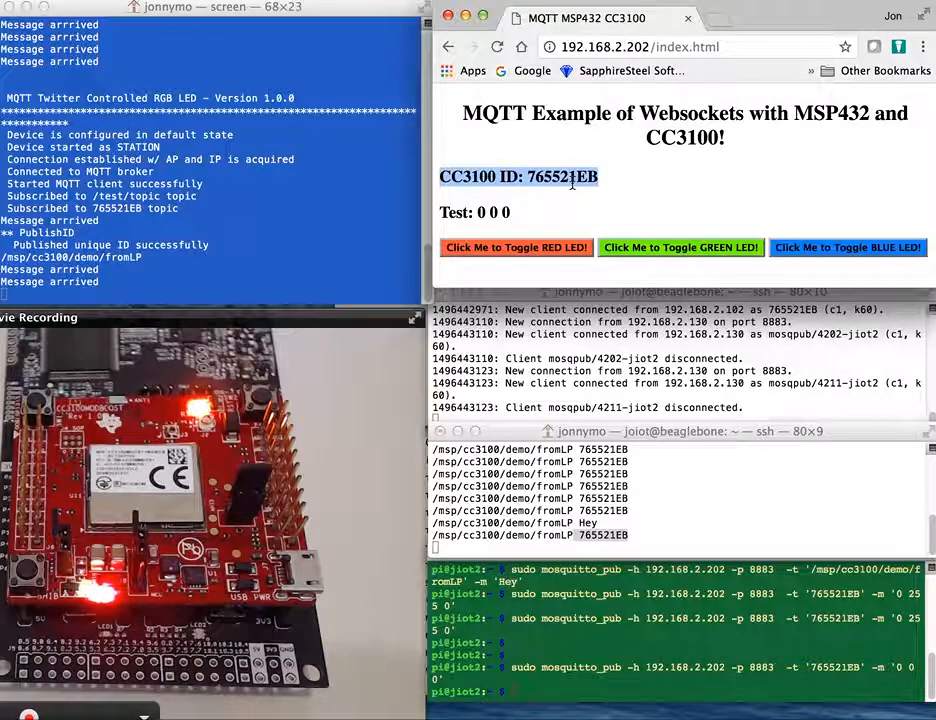
Step: Toggle the board's red LED on and off from the page buttons, watching the Test values
left_click(590, 182)
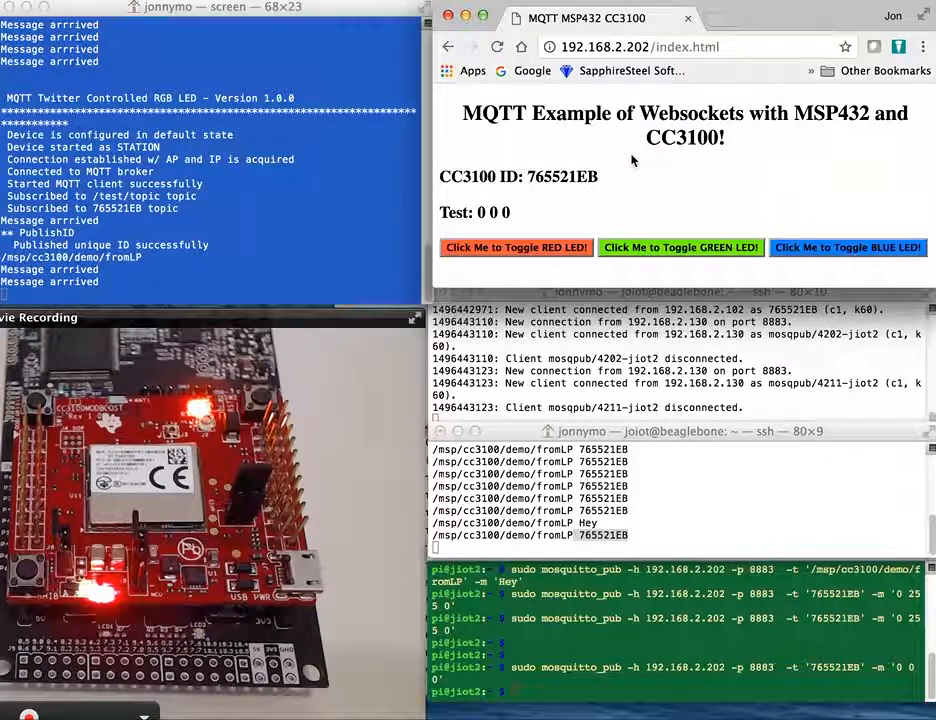
left_click(516, 248)
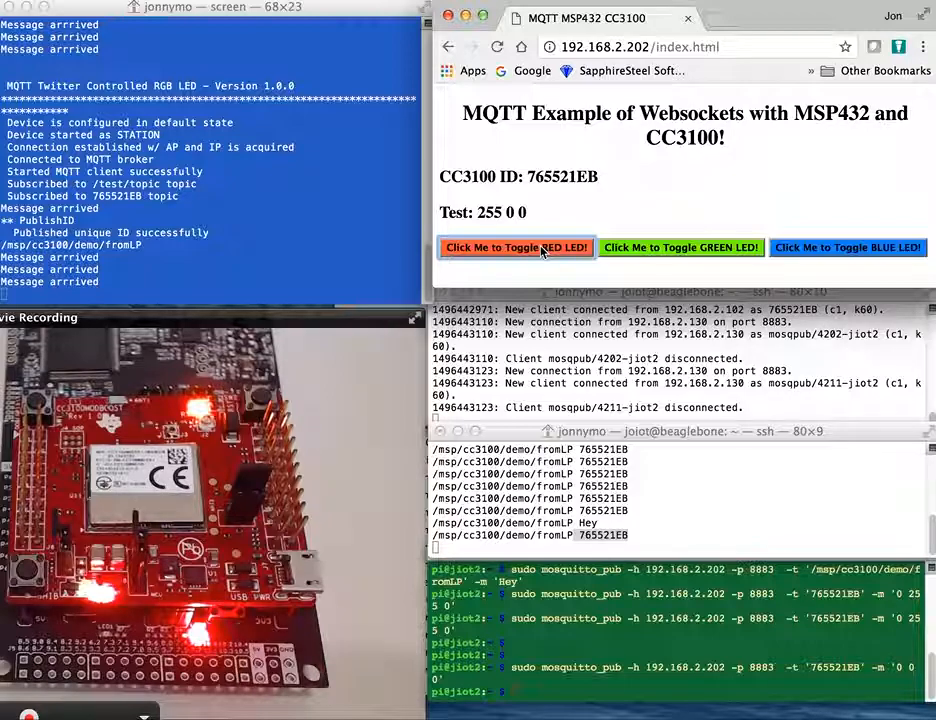
left_click(516, 248)
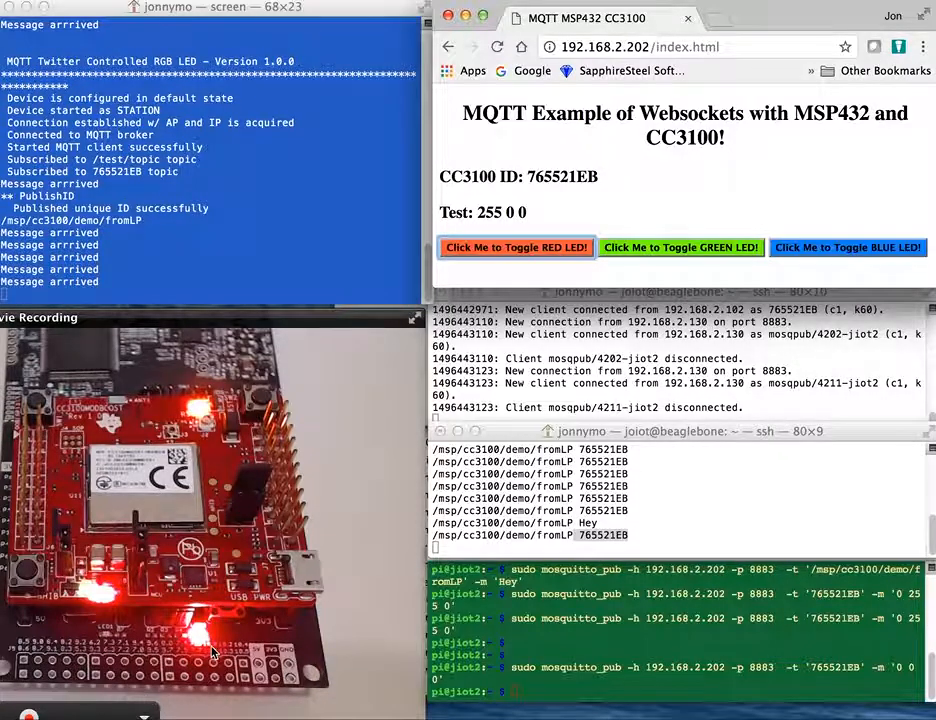
left_click(516, 248)
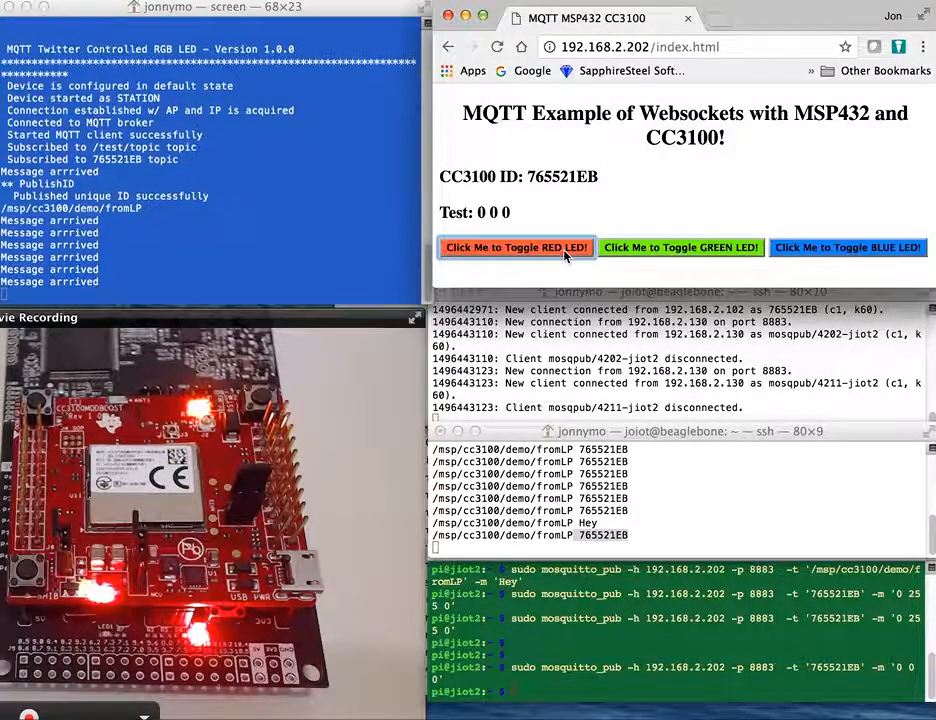
left_click(680, 248)
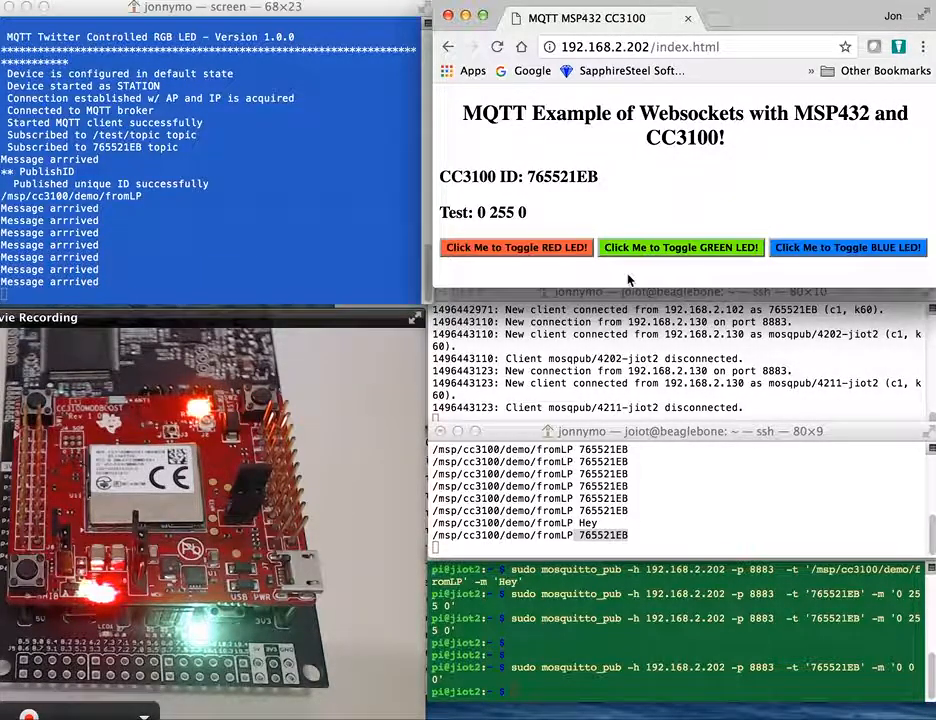
Step: Toggle the green and blue LEDs in turn until the page returns to Test: 0 0 0
left_click(680, 248)
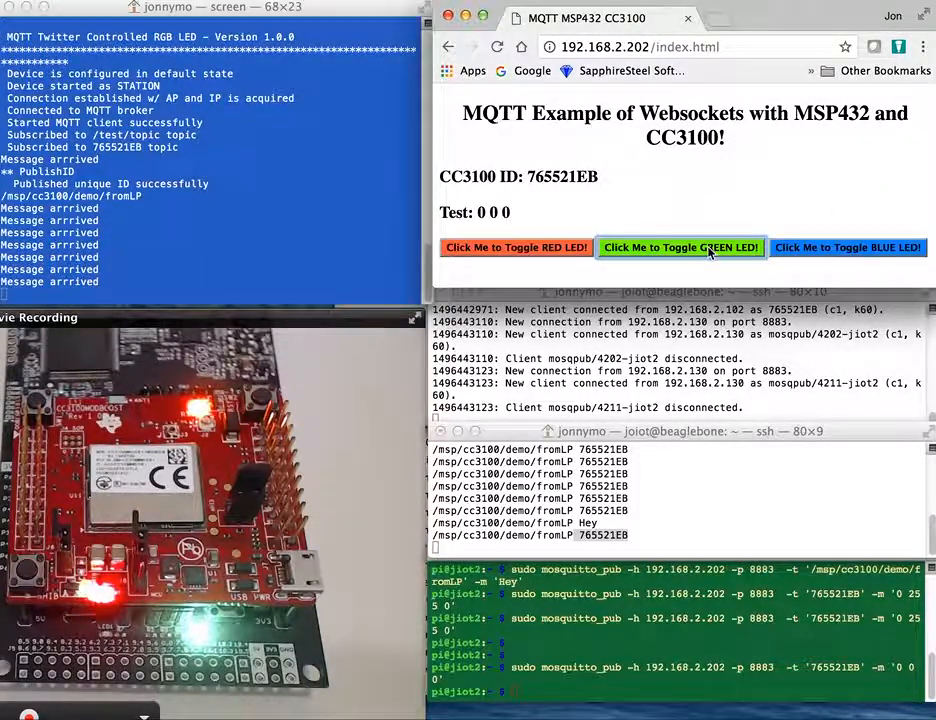
left_click(848, 248)
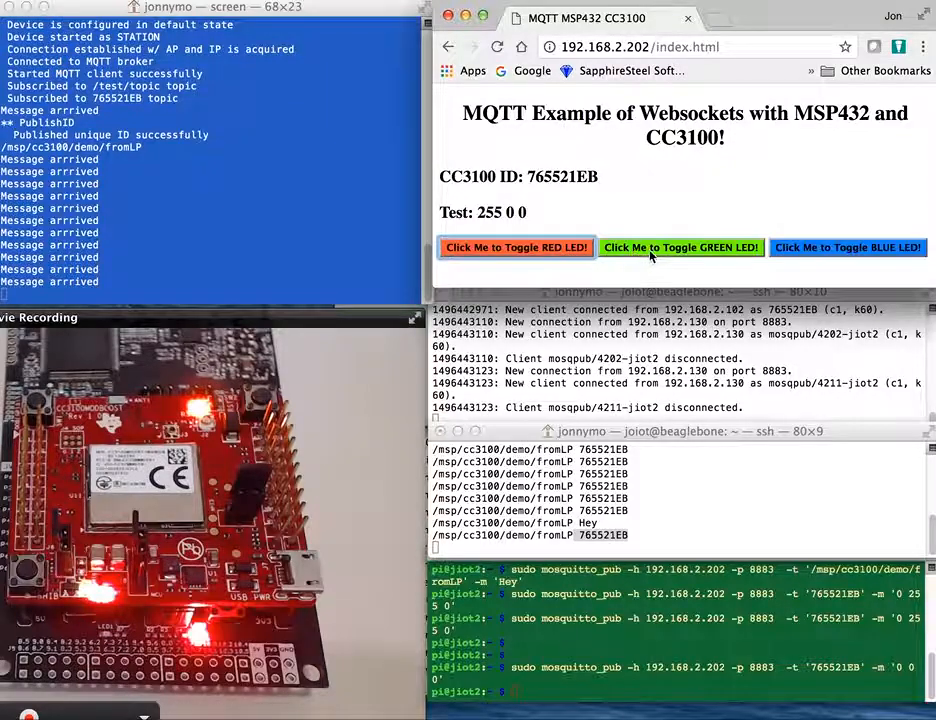
left_click(848, 248)
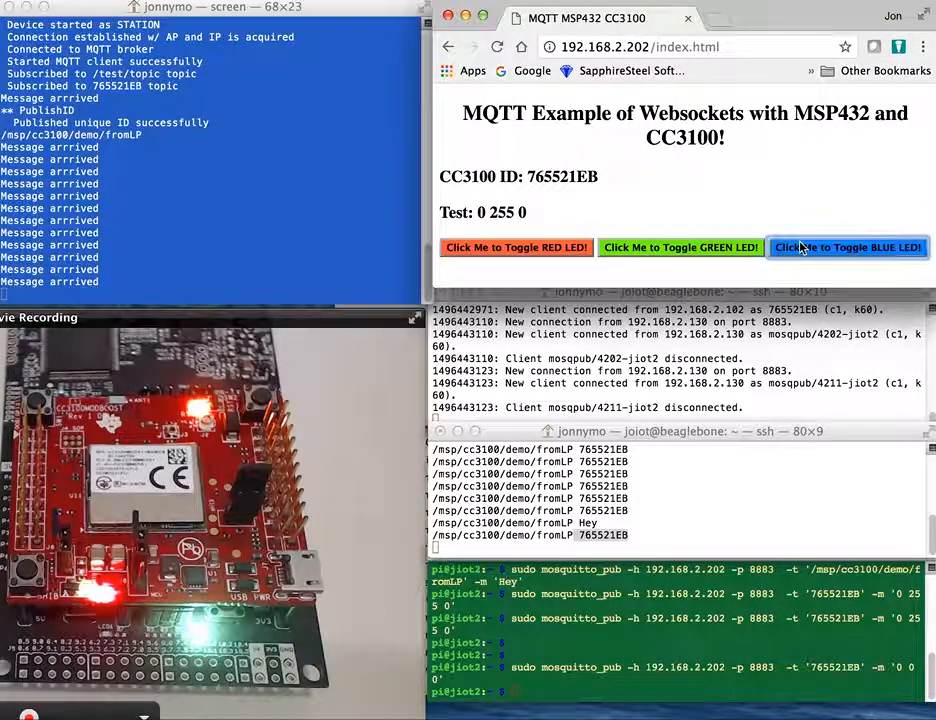
left_click(516, 248)
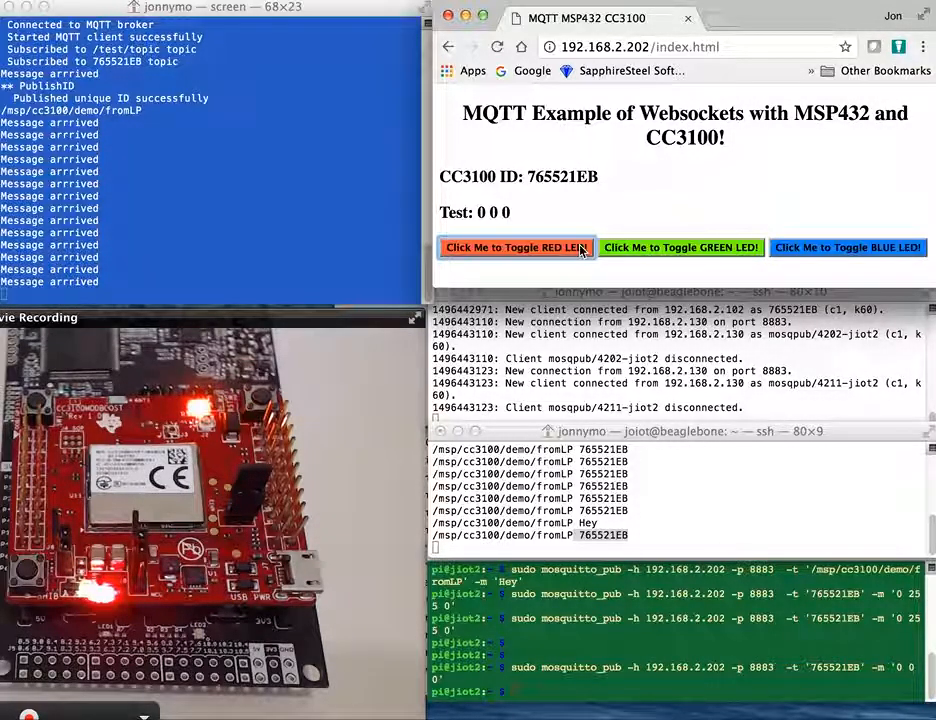
mouse_move(756, 140)
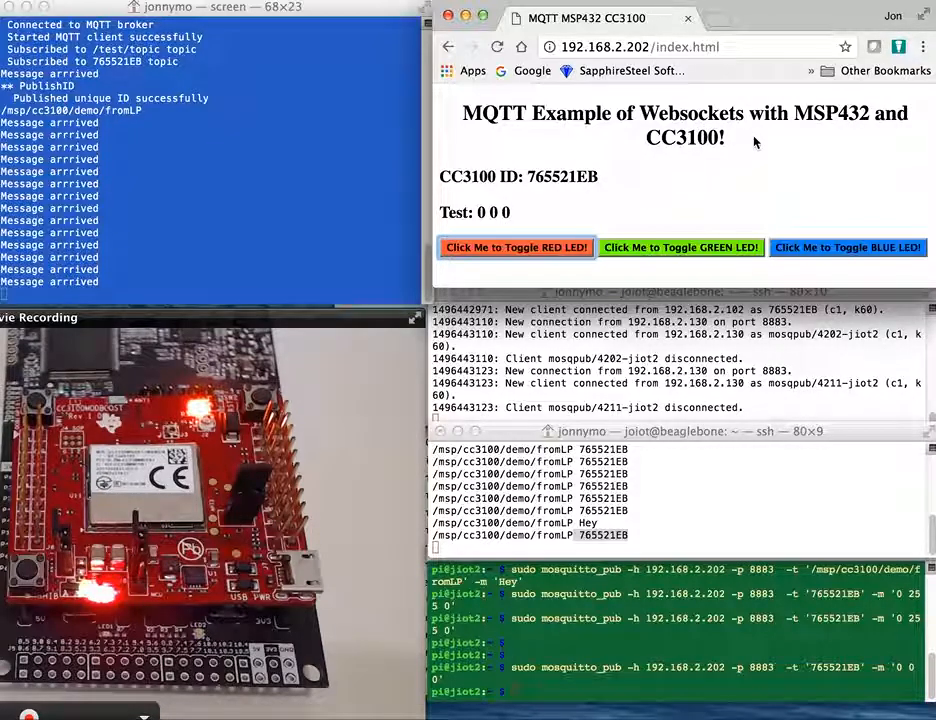